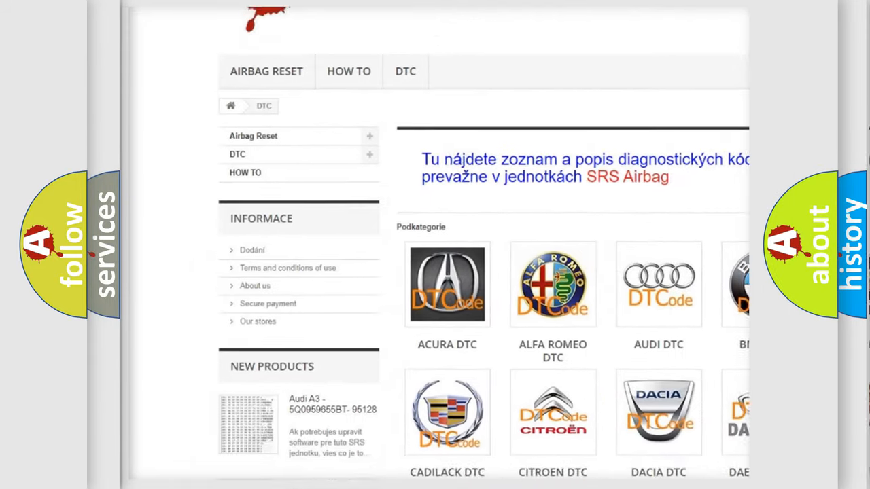
pyautogui.scroll(-3)
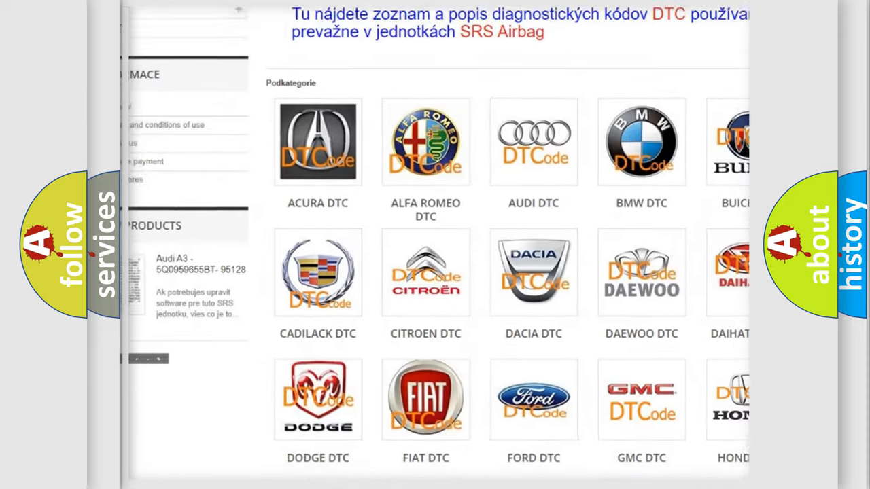
pyautogui.scroll(-3)
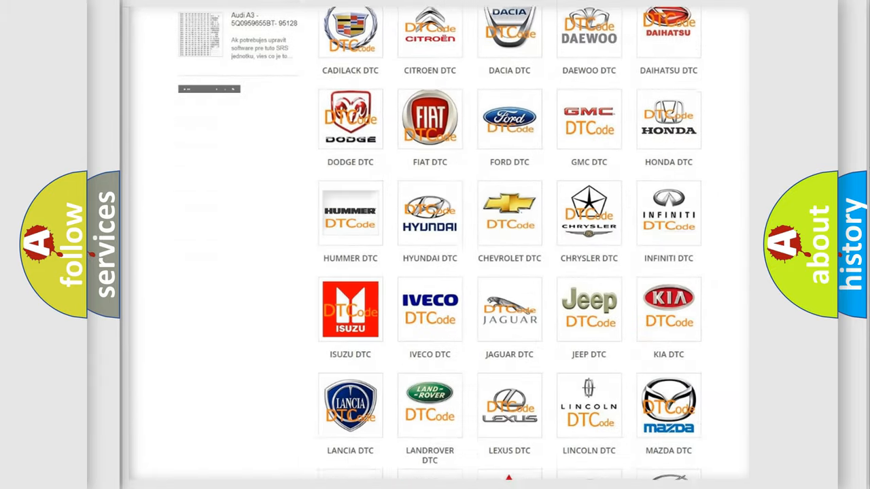
pyautogui.scroll(-3)
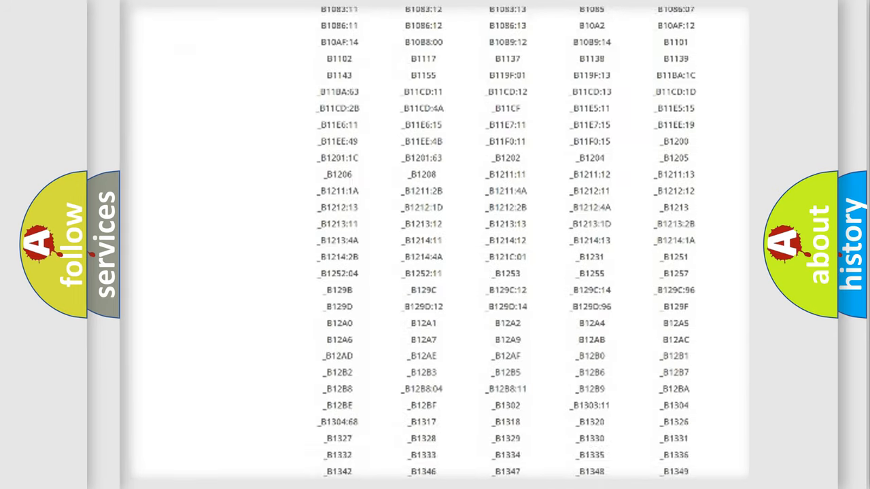
pyautogui.scroll(-3)
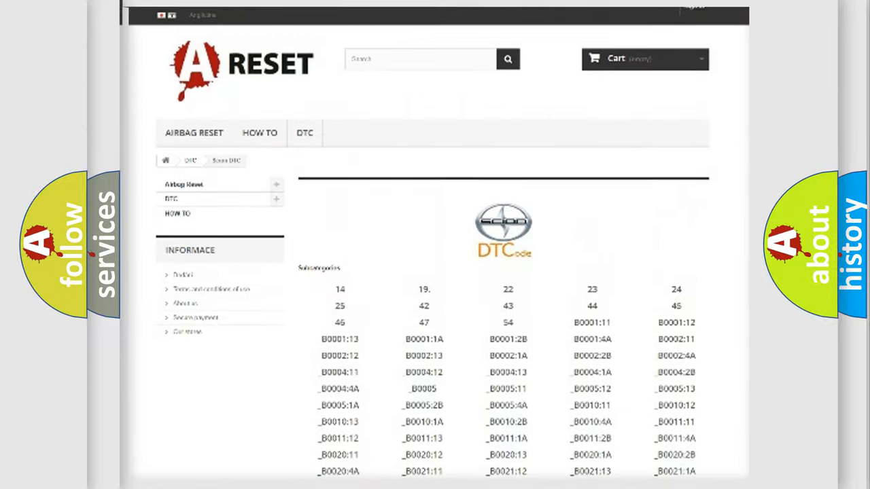
pyautogui.scroll(3)
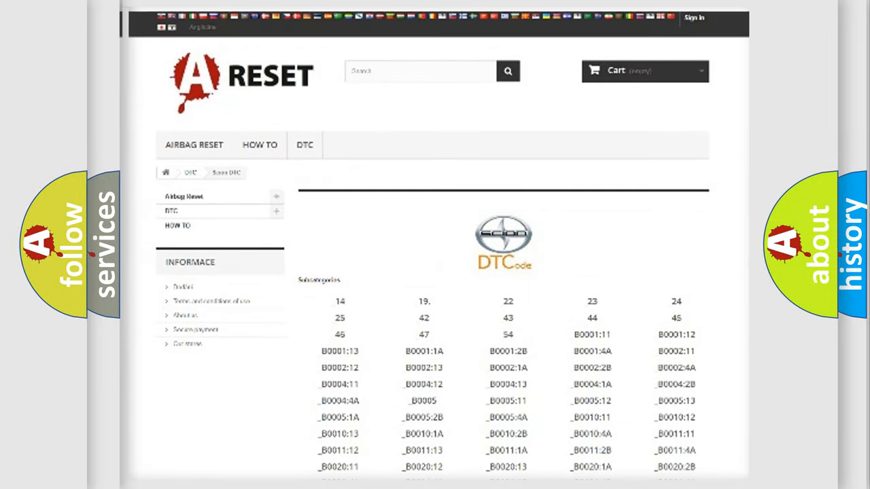